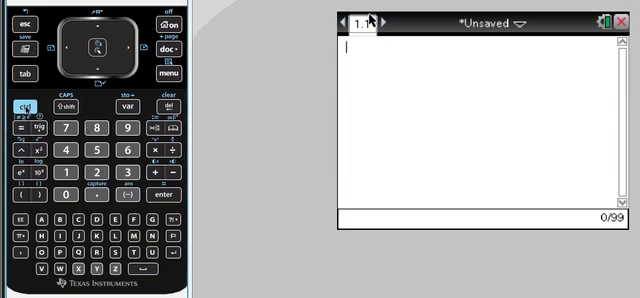
Evaluate 95/100 as a fraction so the scratchpad returns 19/20
left_click(176, 152)
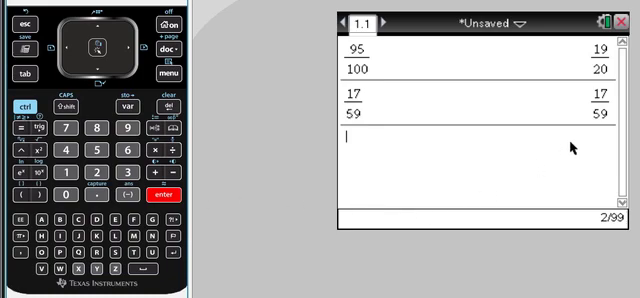
mouse_move(608, 124)
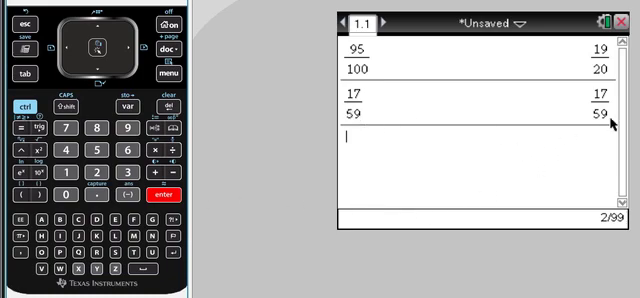